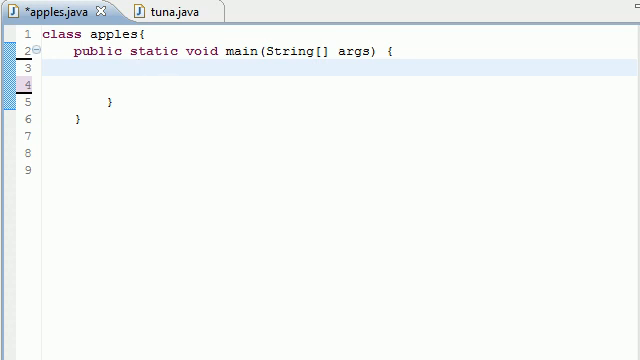
Declare int age = 55 in main
text(int)
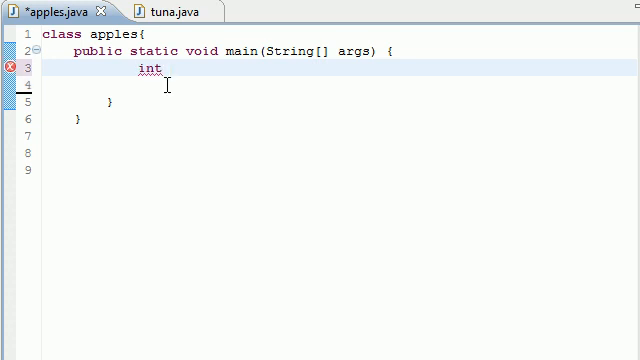
text(age)
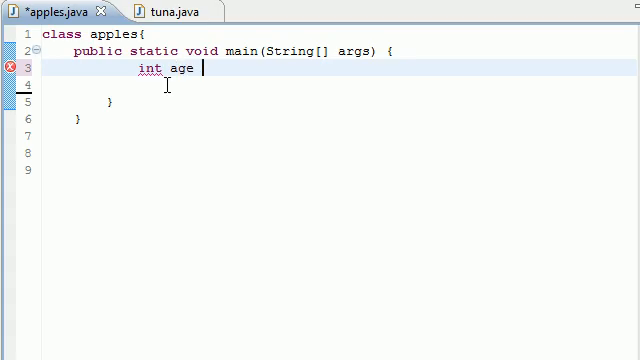
text(=)
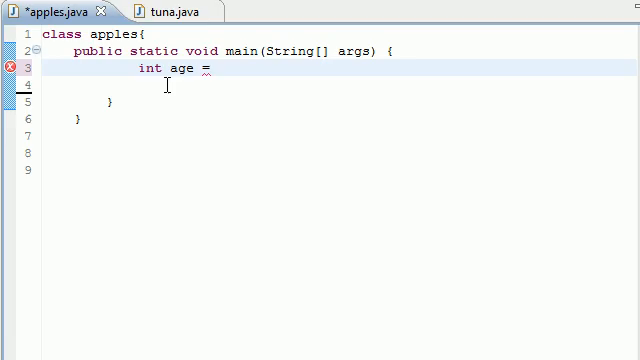
text(55;)
text(if ()
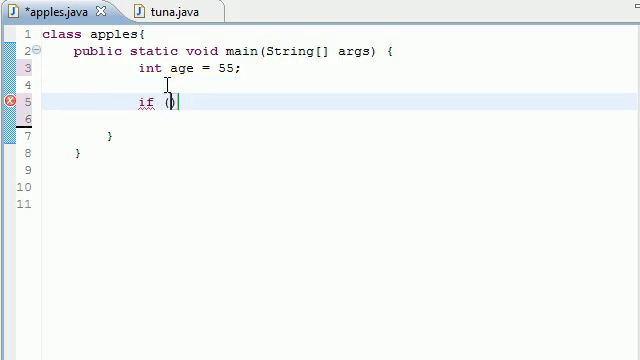
Add if (age > 60) printing "You are a senior citizen"
text(age)
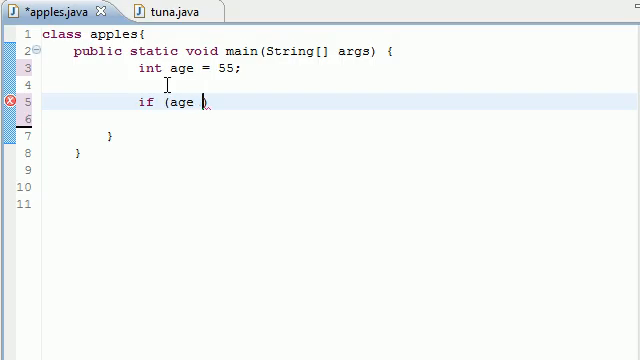
text(> 60))
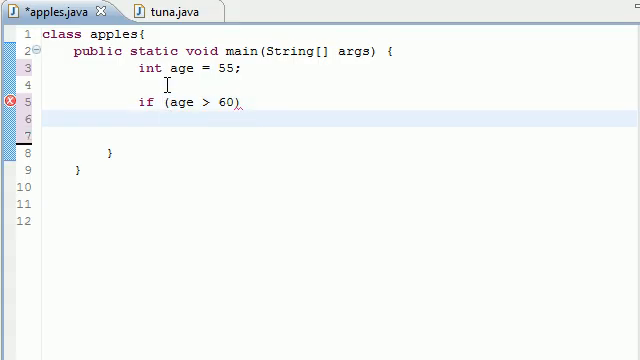
text(System.ou)
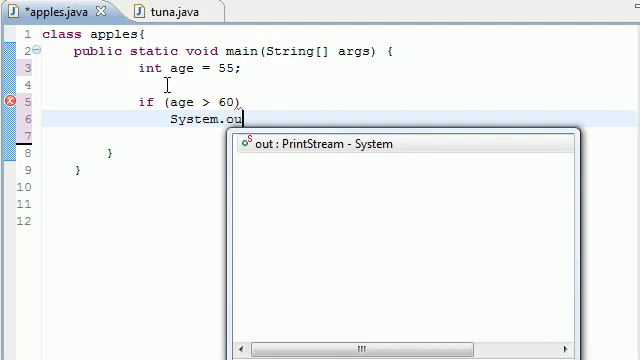
text(.print)
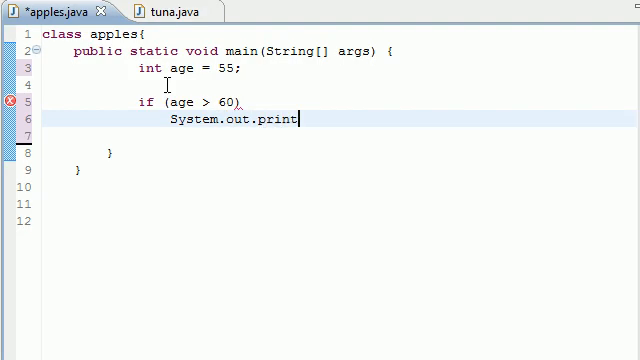
text(ln();)
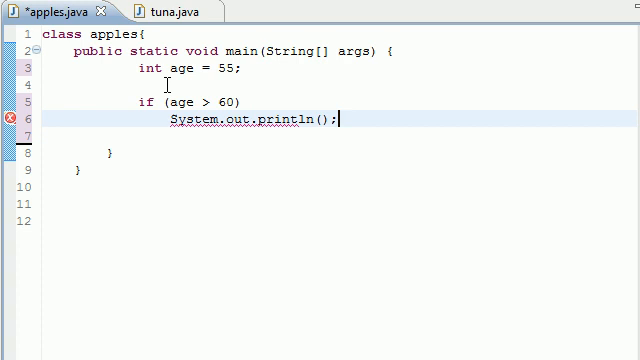
text("")
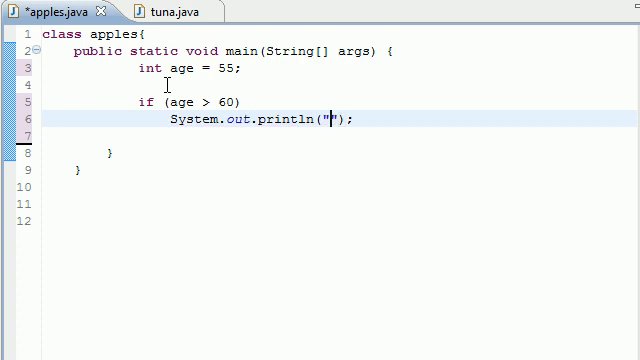
text(You are a senior citi)
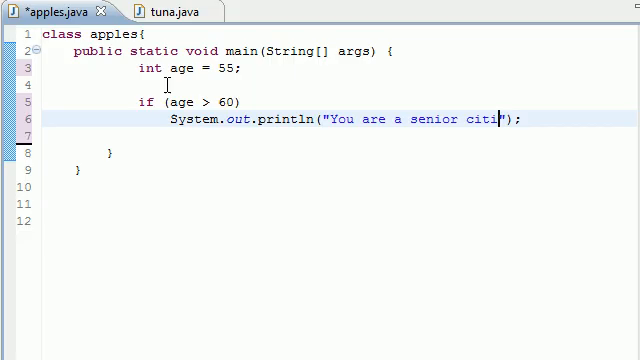
text(zen)
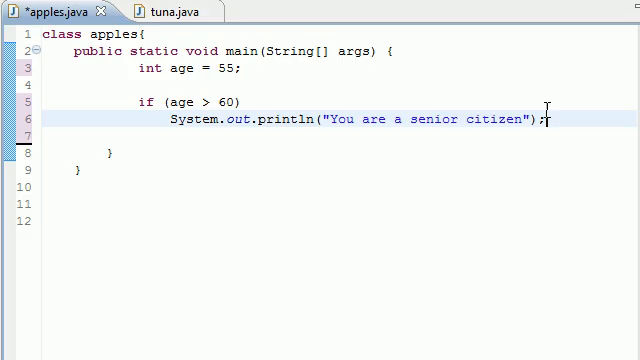
Add an else branch printing "You are a young buck" and save the file
text(els)
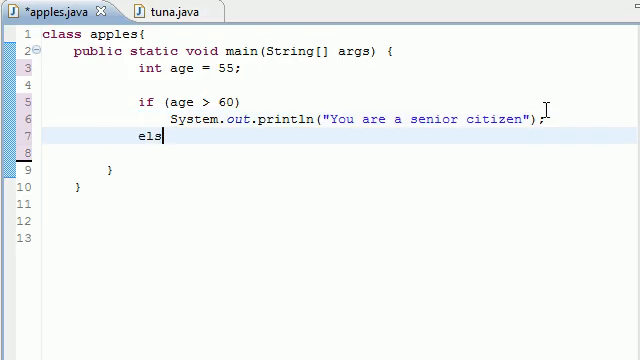
text(e)
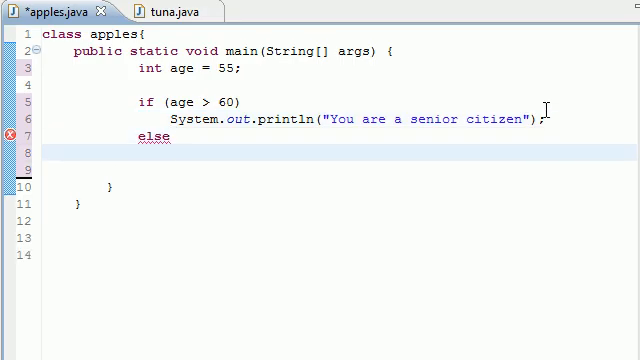
text(System.out.println("You are a senior citizen");)
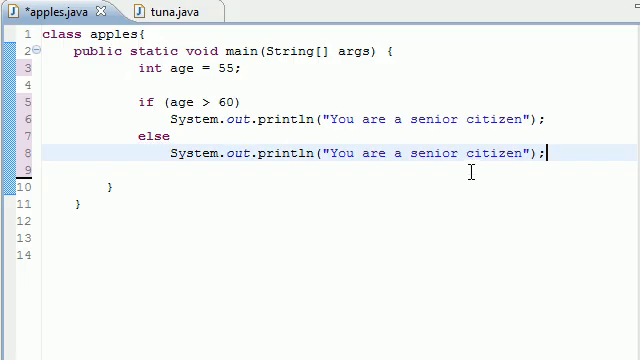
double_click(502, 154)
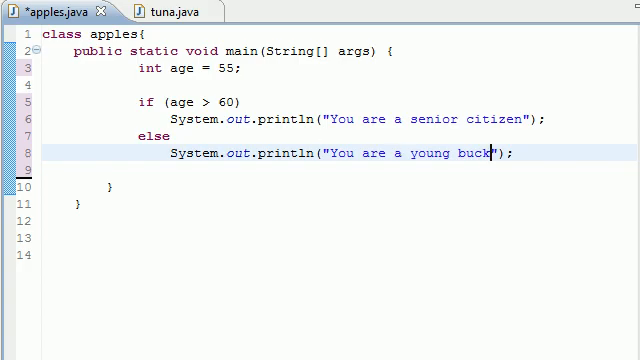
key(ctrl+s)
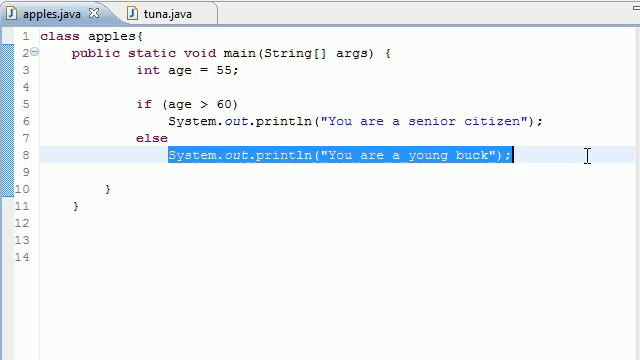
mouse_move(361, 87)
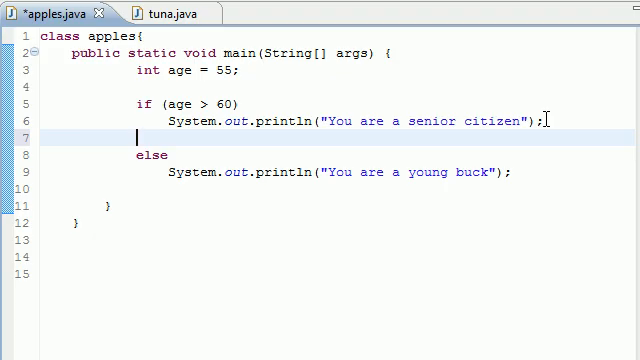
Change the first check to >= 60 and add else if (age >= 50) printing "You are in your 50s"
text(else)
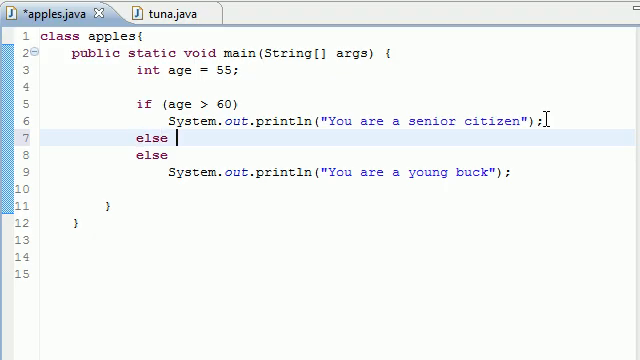
text(if)
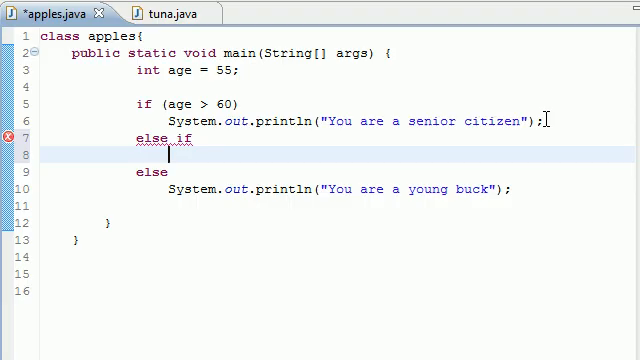
text(System.out.println("You are a senior citizen");)
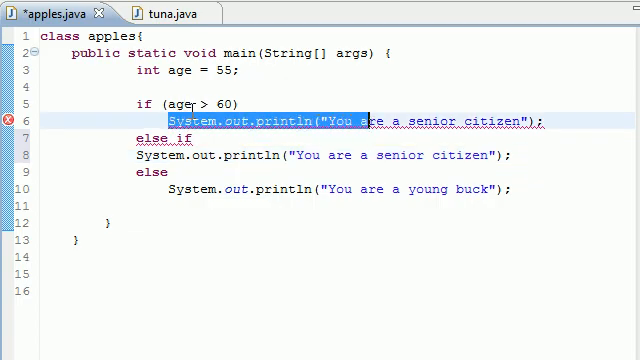
text(=)
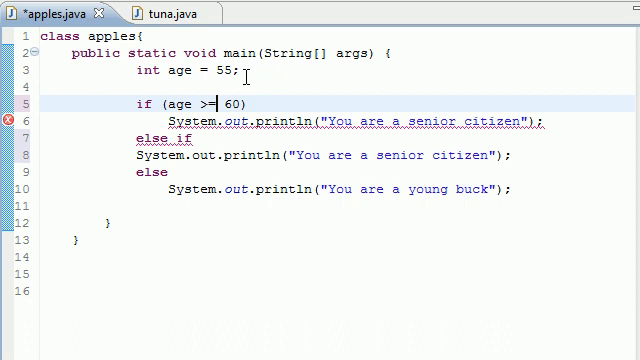
text(())
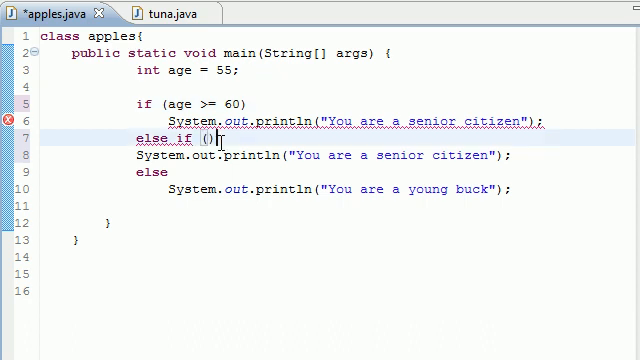
text(age)
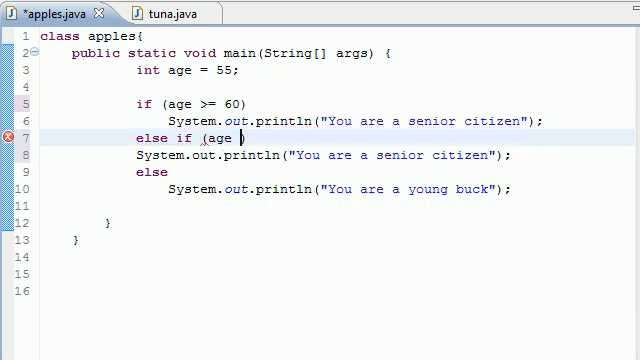
text(>=)
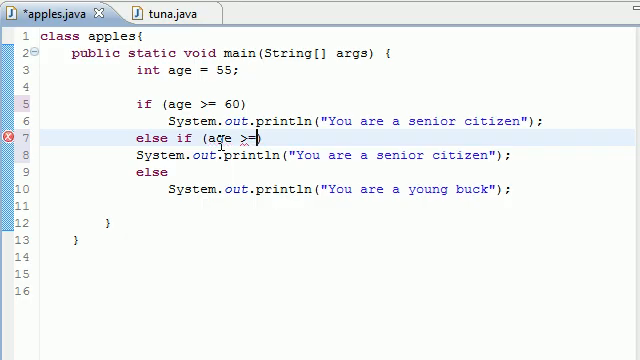
text(50)
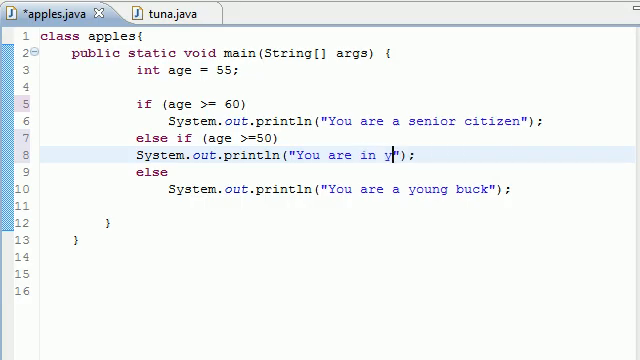
text(our 50s)
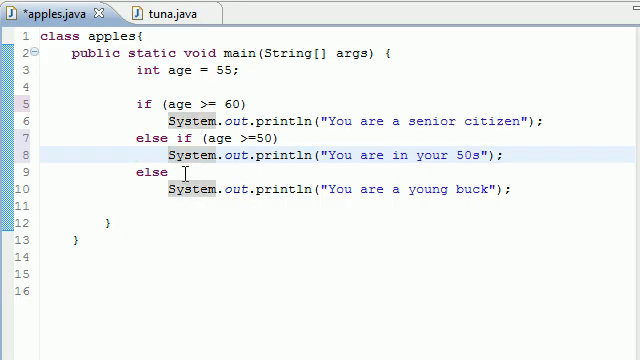
Duplicate the 50s else-if branch below as the >= 40 "You are in your 40s" branch
drag(180, 174, 510, 187)
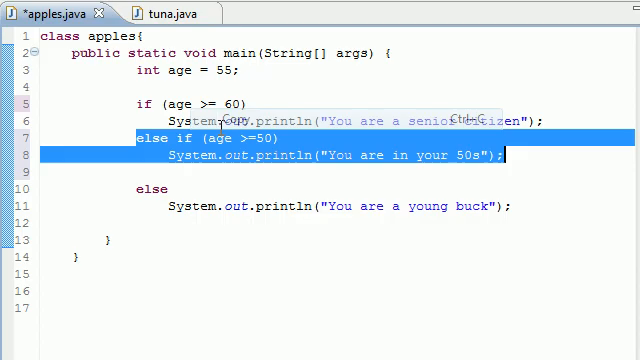
key(Ctrl+v)
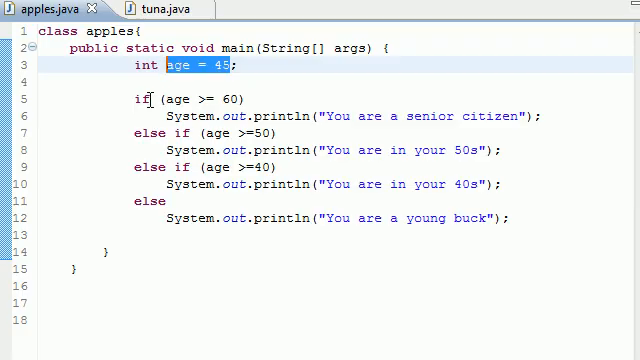
double_click(200, 100)
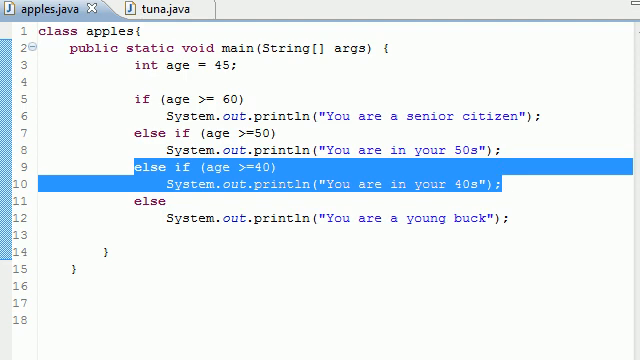
key(f11)
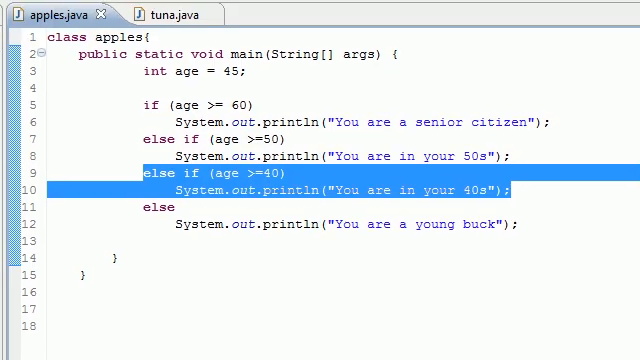
click(516, 189)
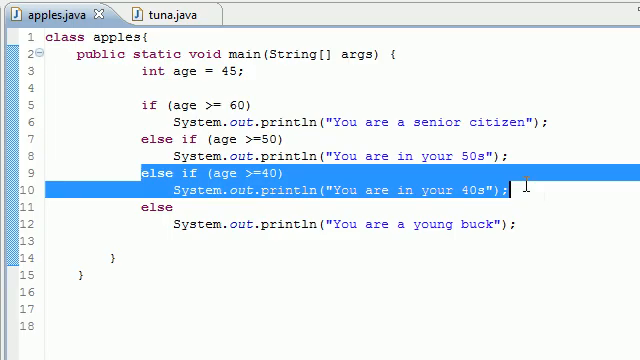